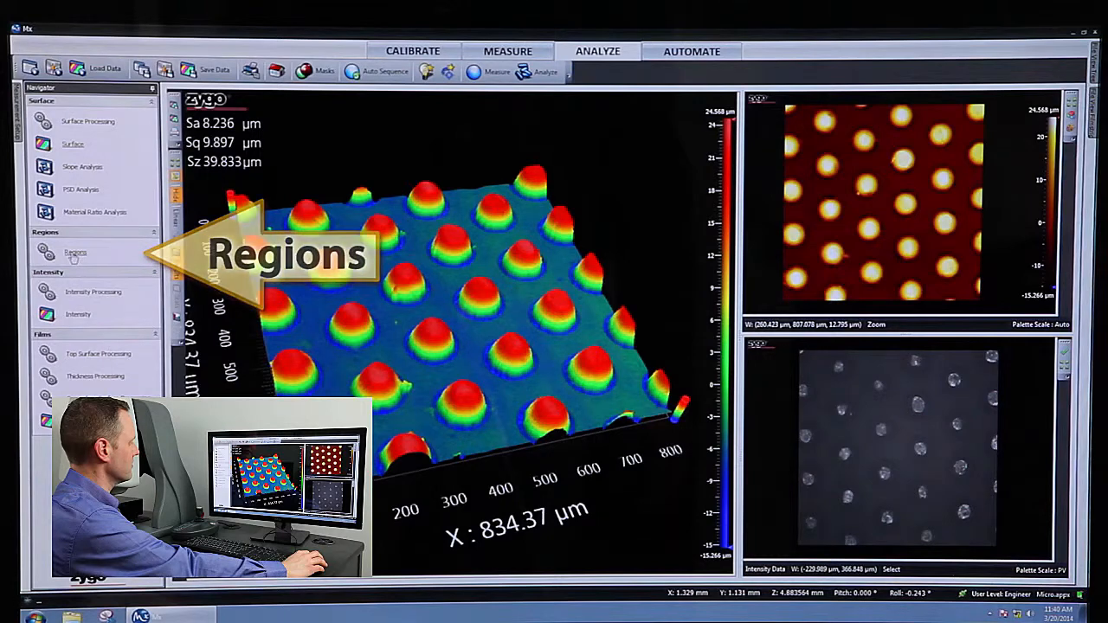
- Start the Regions analysis from the Navigator's Analyze group for the bumped surface
{"action": "left_click", "coordinate": [75, 253]}
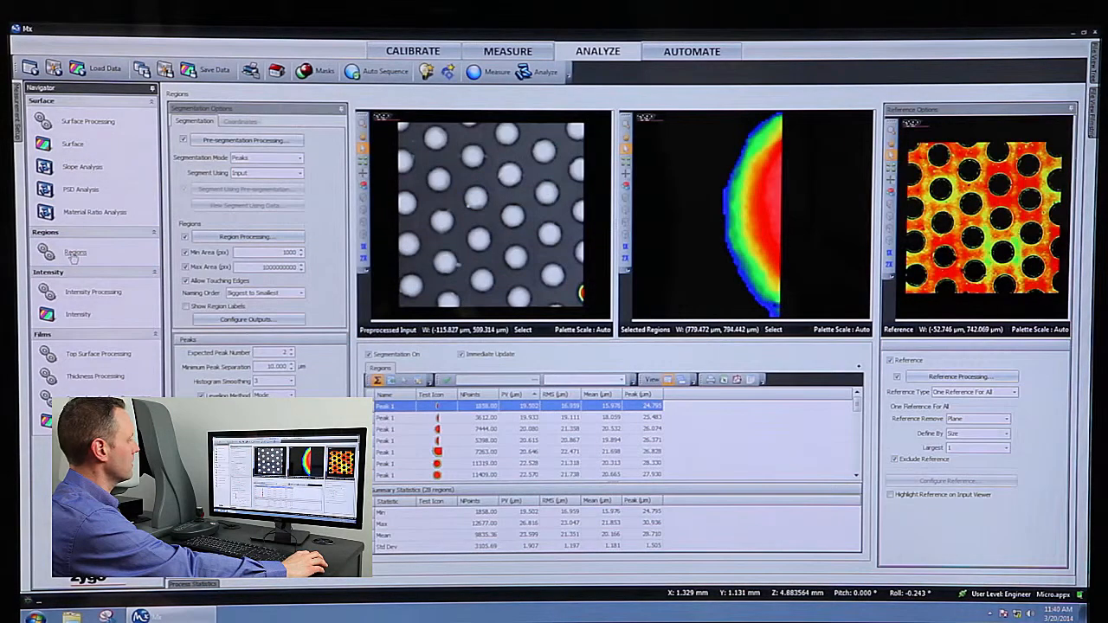
- Reveal the Peaks settings with Expected Peak Number and the Peaks Histogram for the selected regions
{"action": "left_click", "coordinate": [511, 214]}
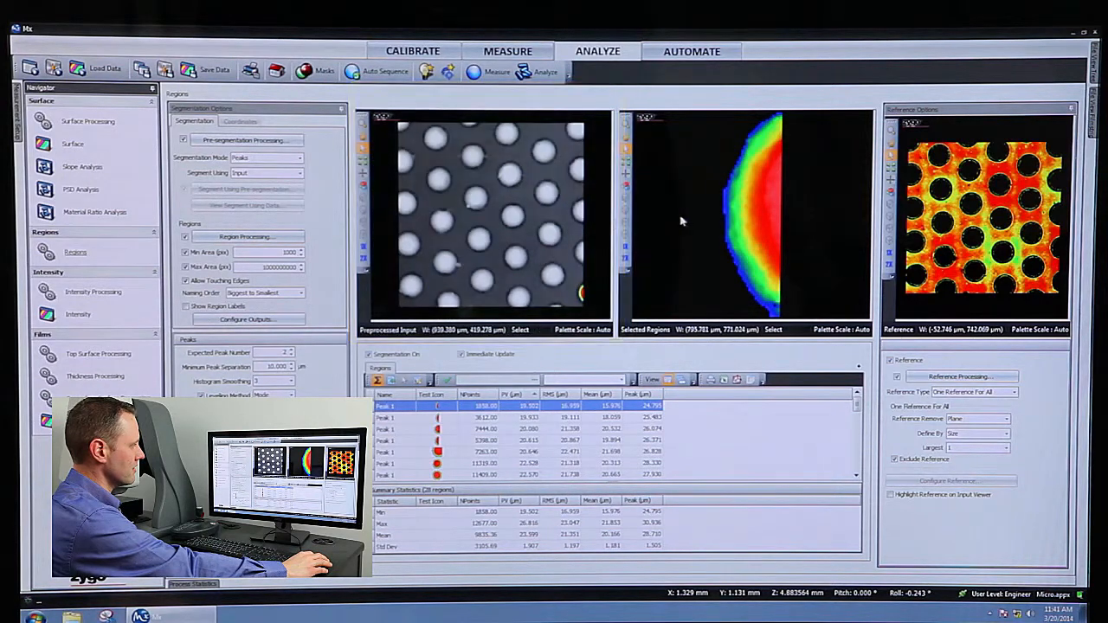
{"action": "left_click", "coordinate": [753, 208]}
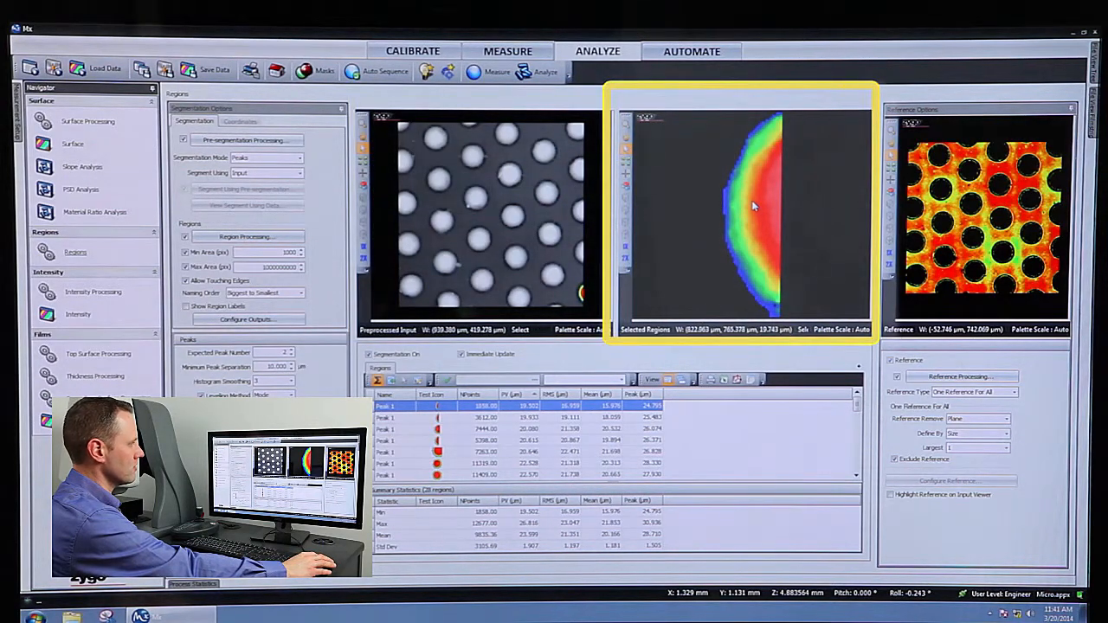
{"action": "left_click", "coordinate": [976, 216]}
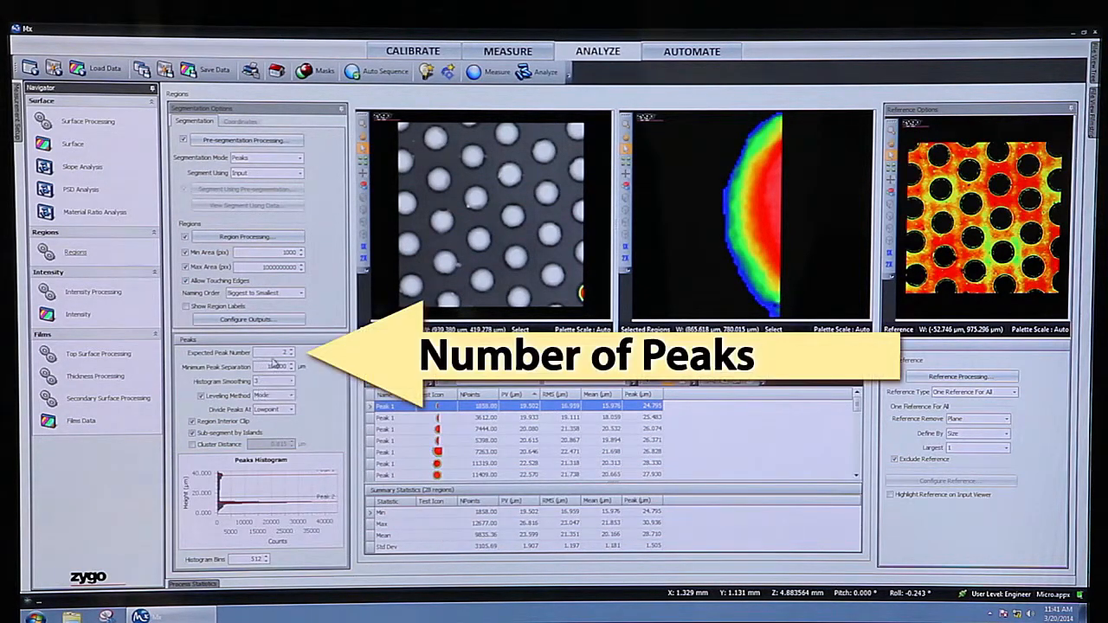
{"action": "mouse_move", "coordinate": [285, 353]}
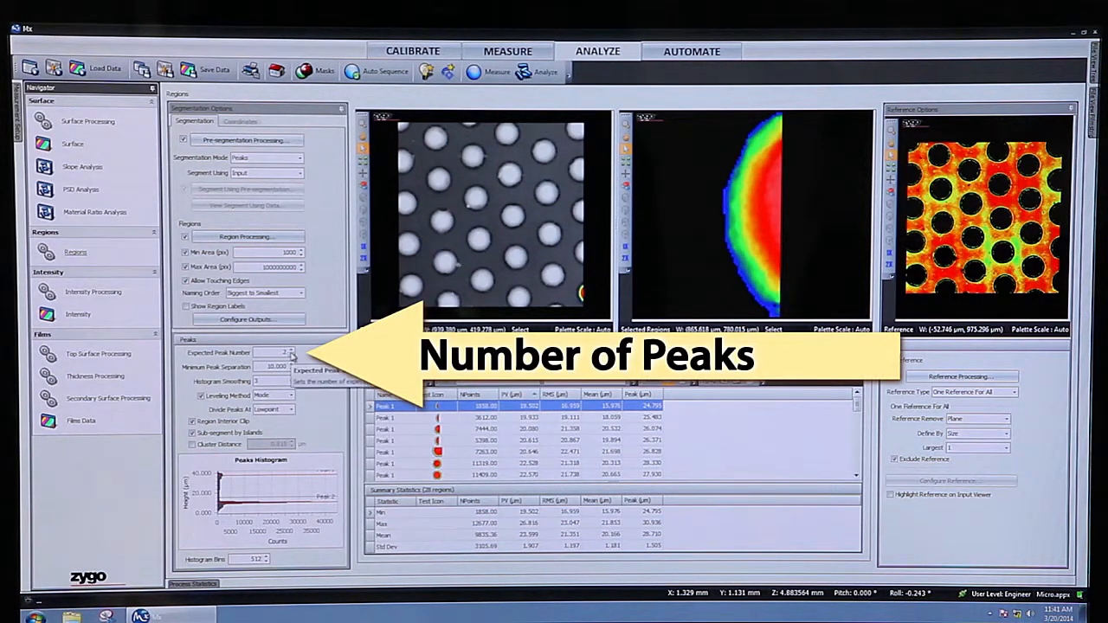